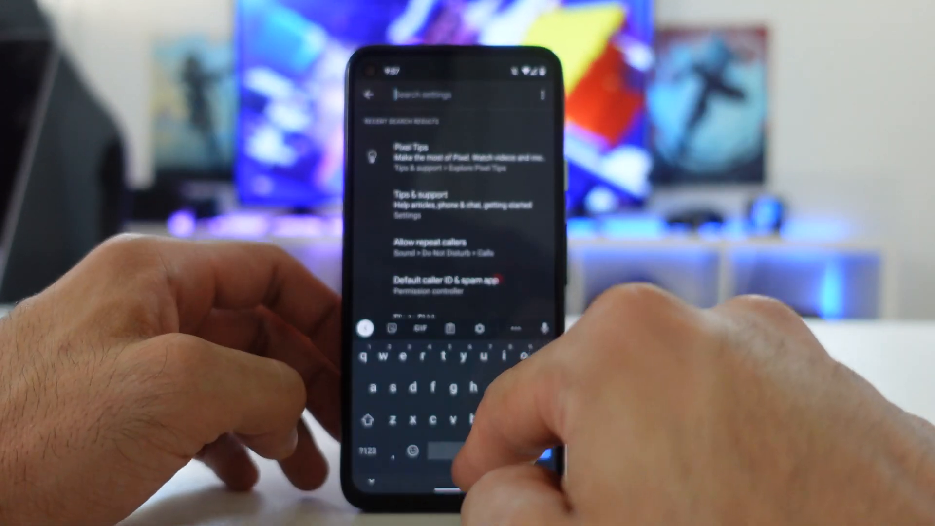
Begin the Settings search by entering 'ca' for the caption feature.
type("ca")
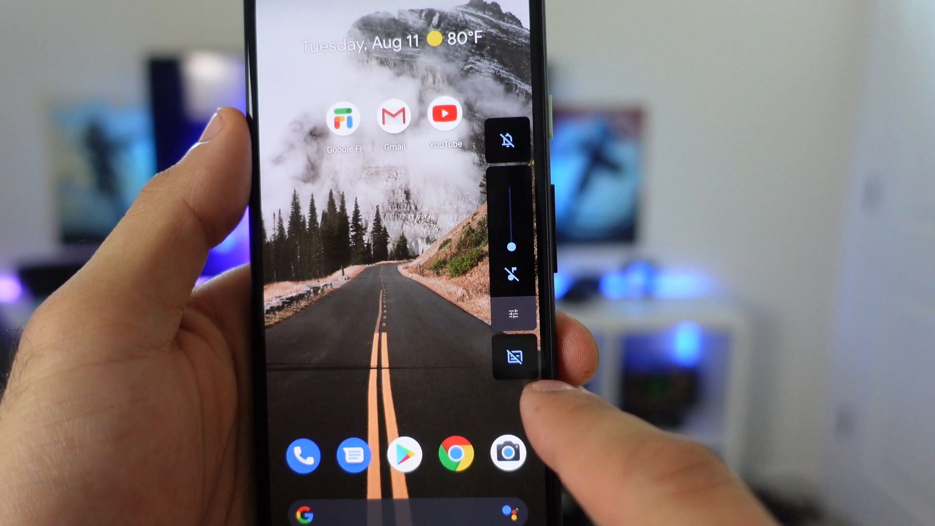
Scroll the IGTV grid and start tony_jeffries' How to jump rope video.
left_click(511, 354)
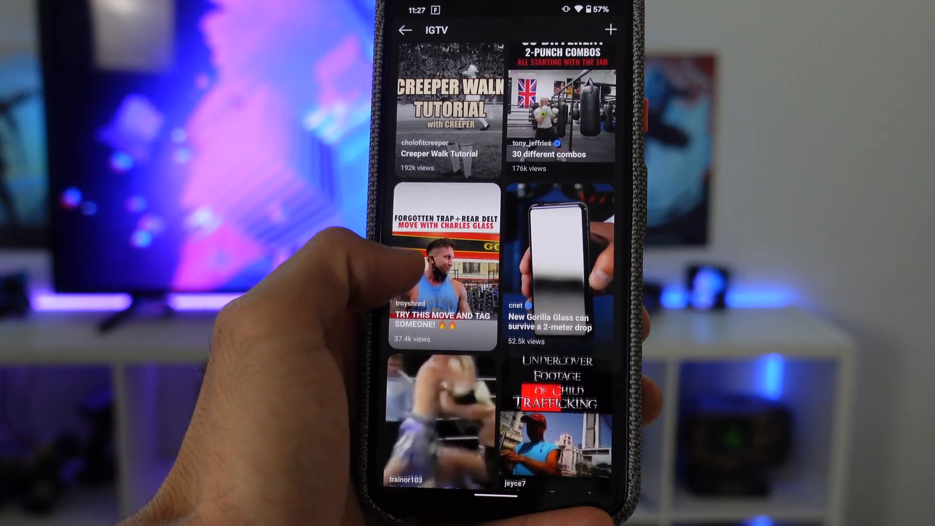
scroll("up", 3)
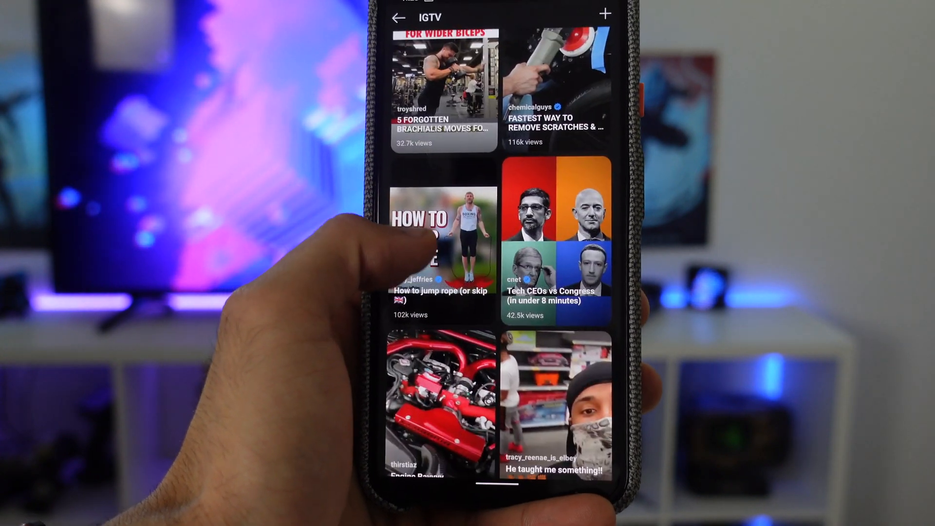
scroll("up", 3)
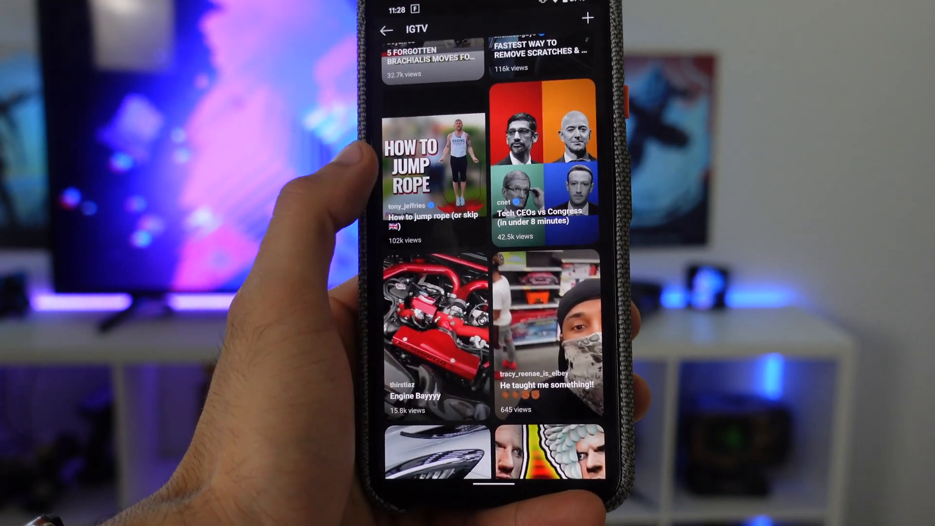
left_click(432, 166)
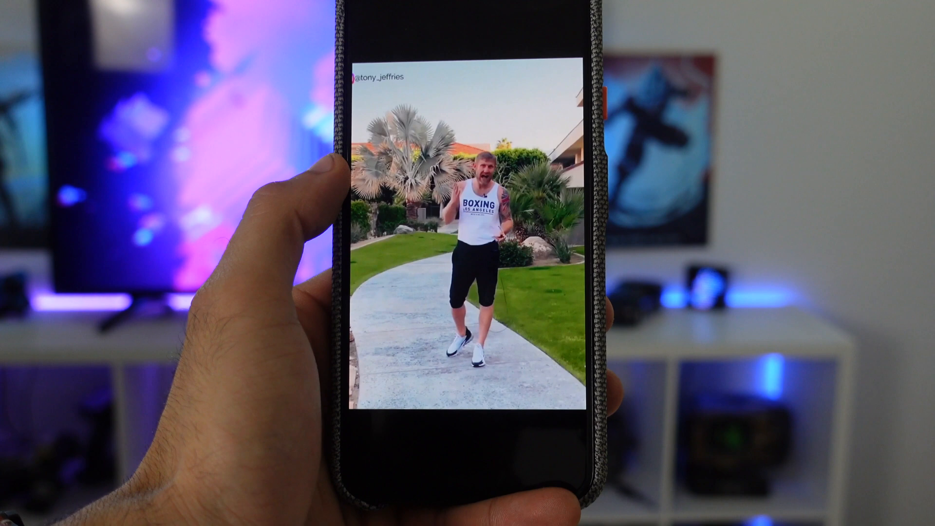